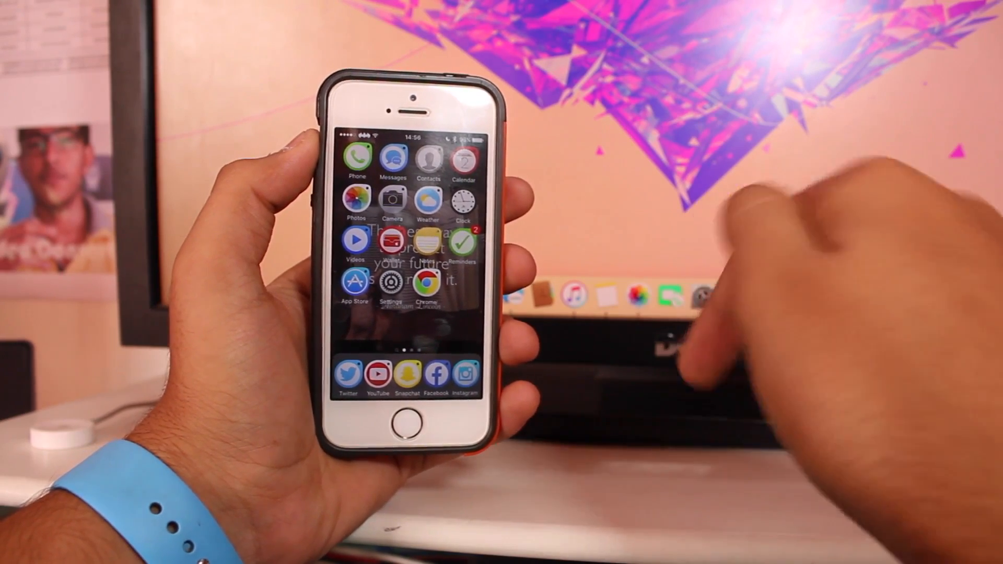
Open Settings and scroll toward iTunes & App Store to reach the Apple ID account page.
scroll(left, 3)
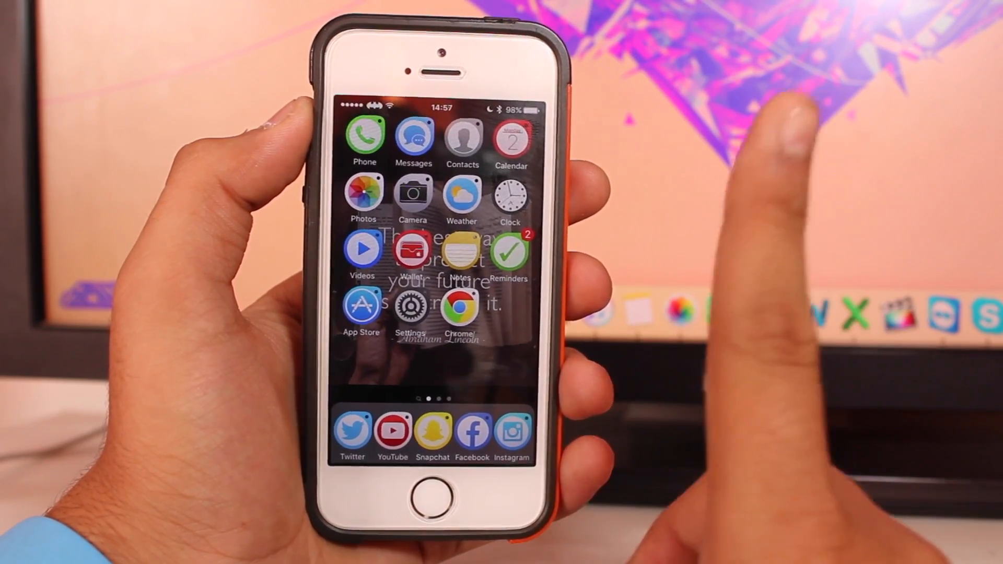
click(410, 305)
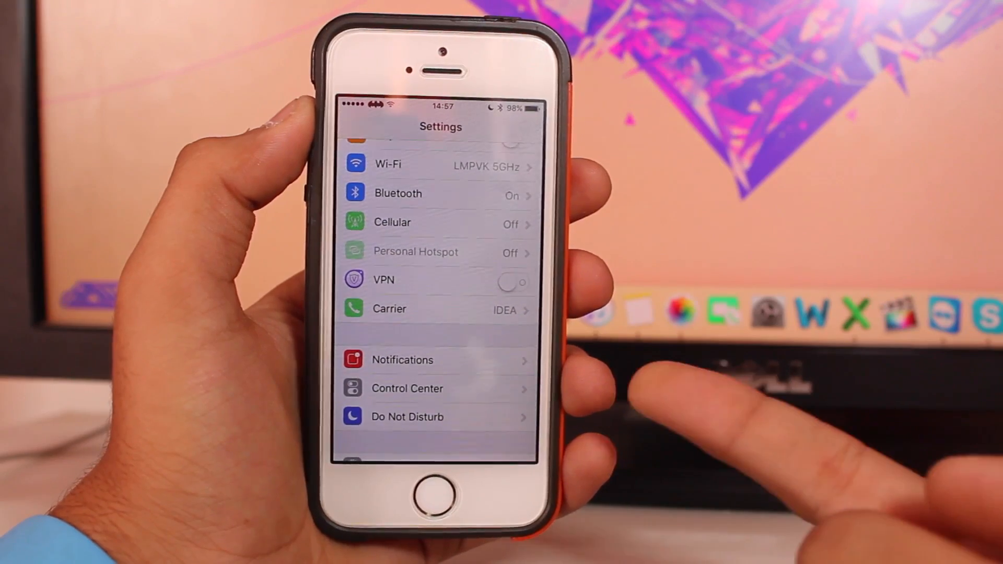
scroll(down, 3)
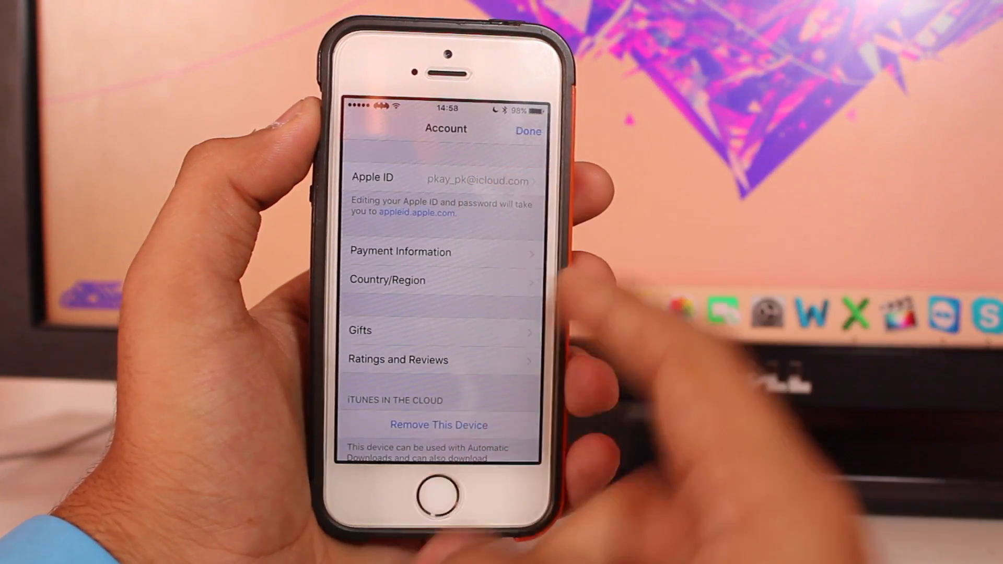
Open Change Country or Region and scroll the list, with India currently checked.
click(386, 280)
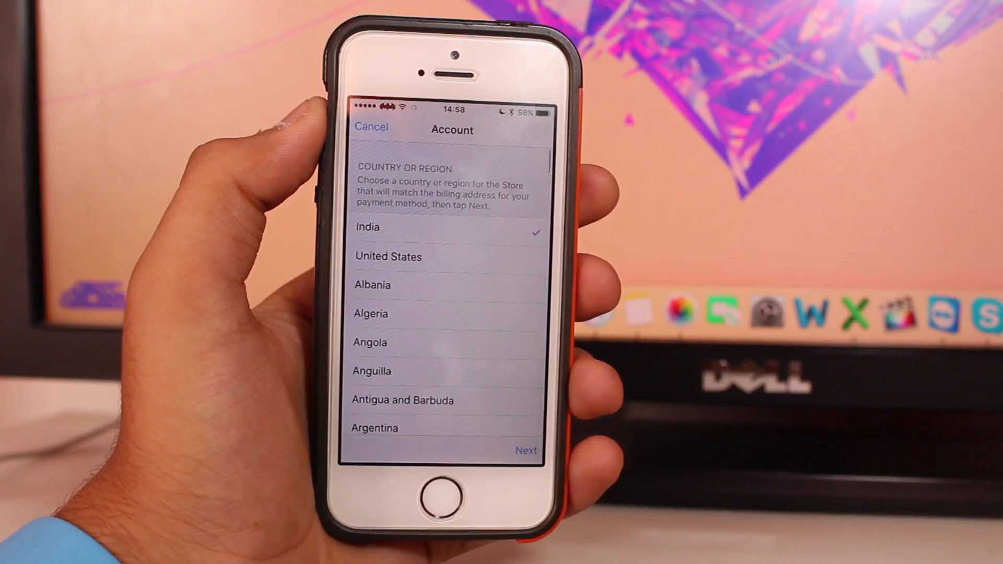
scroll(up, 3)
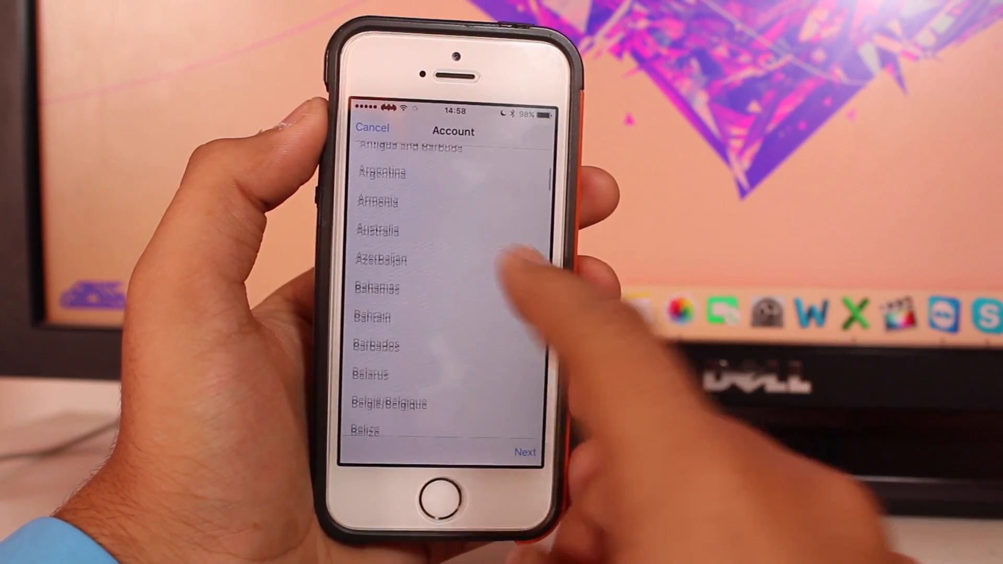